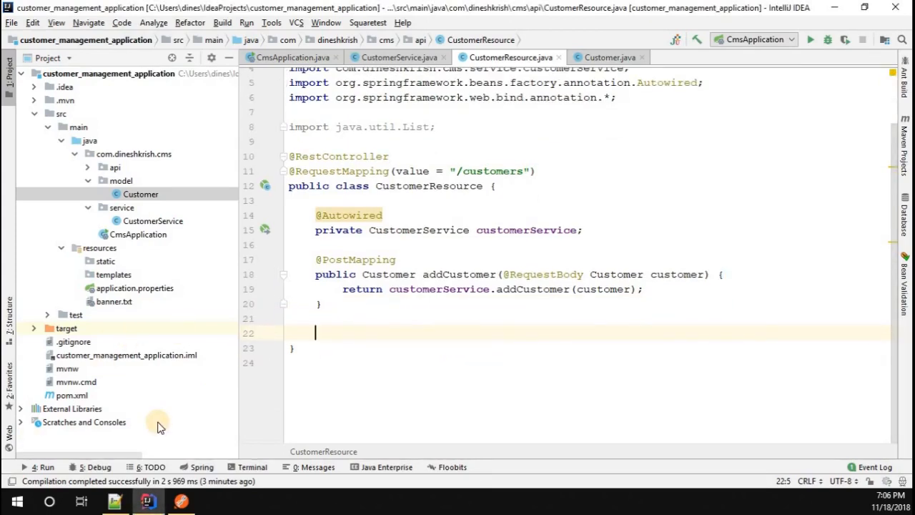
text(getCustomers() {)
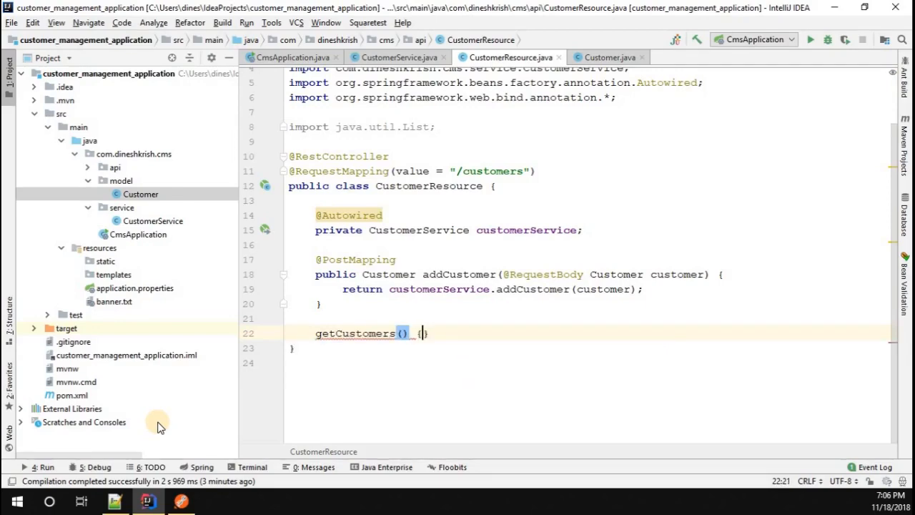
text(List)
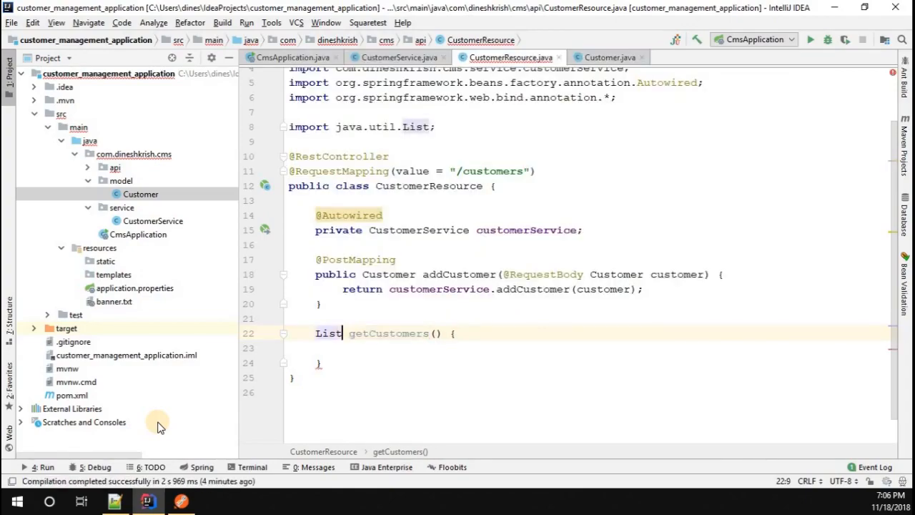
text(<Customer>)
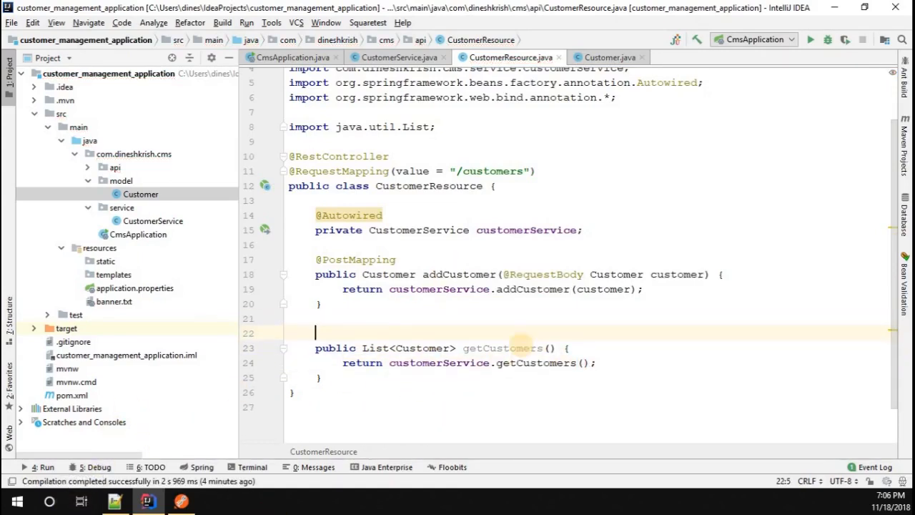
text(@GetMapping)
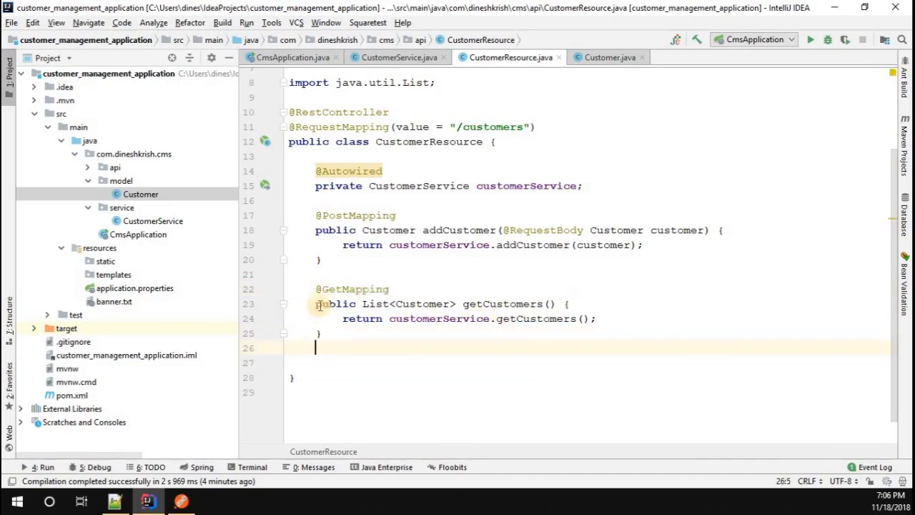
drag(316, 289, 322, 333)
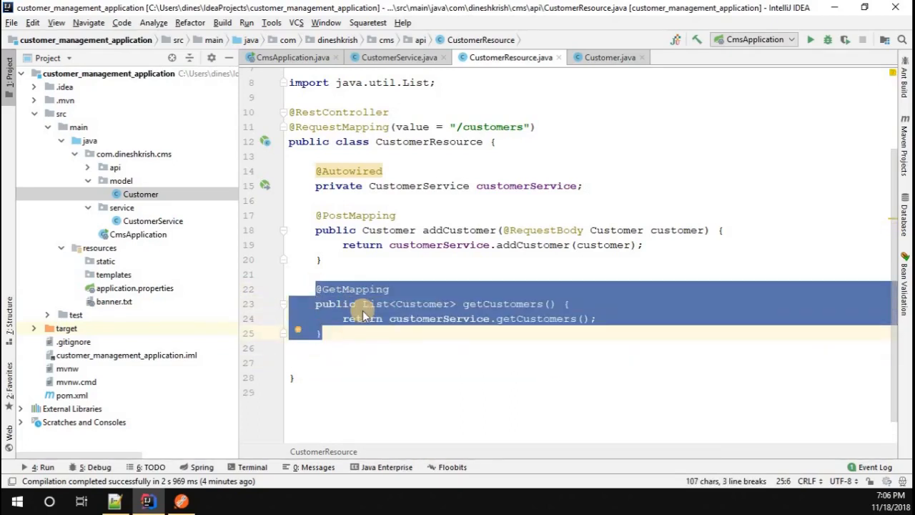
click(355, 363)
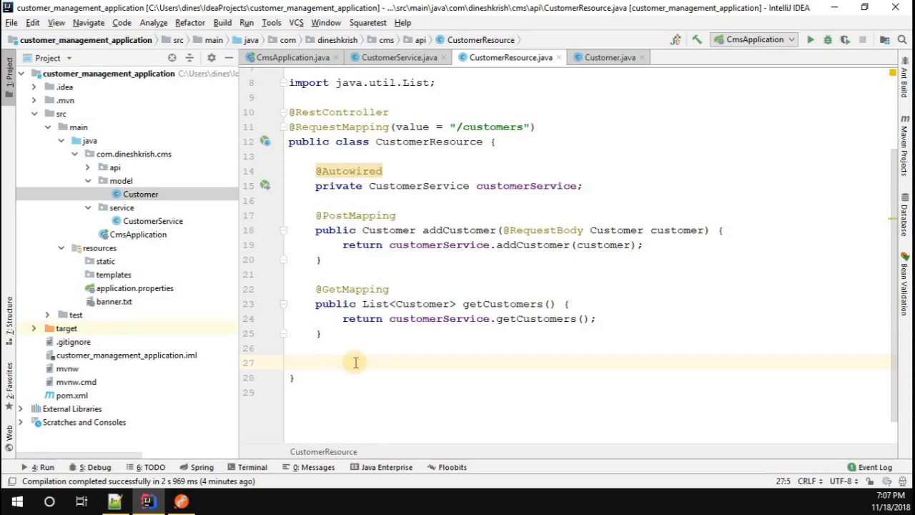
text(public Customer)
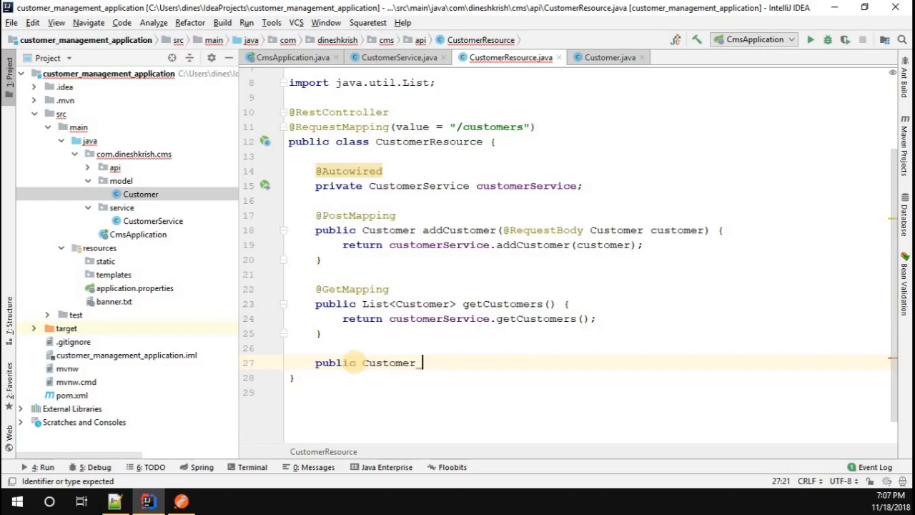
text(getCusto)
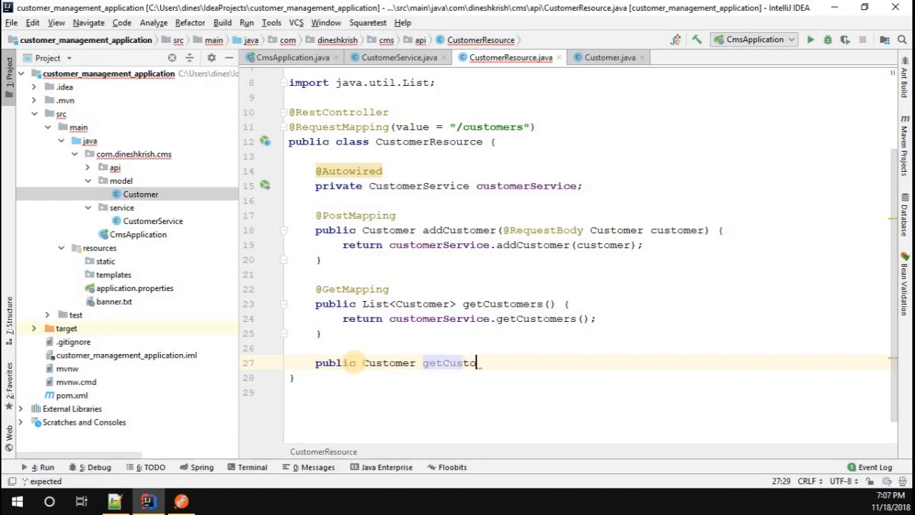
text(mer(){)
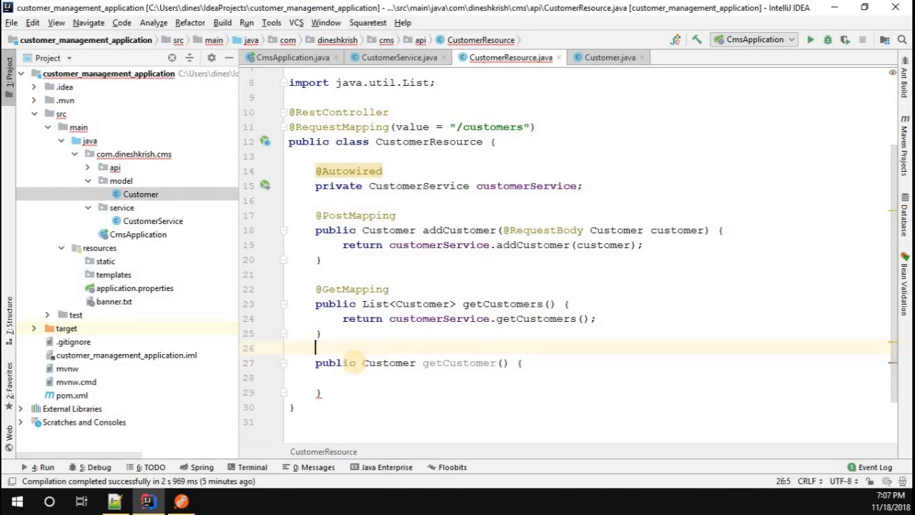
text(@GetMapping)
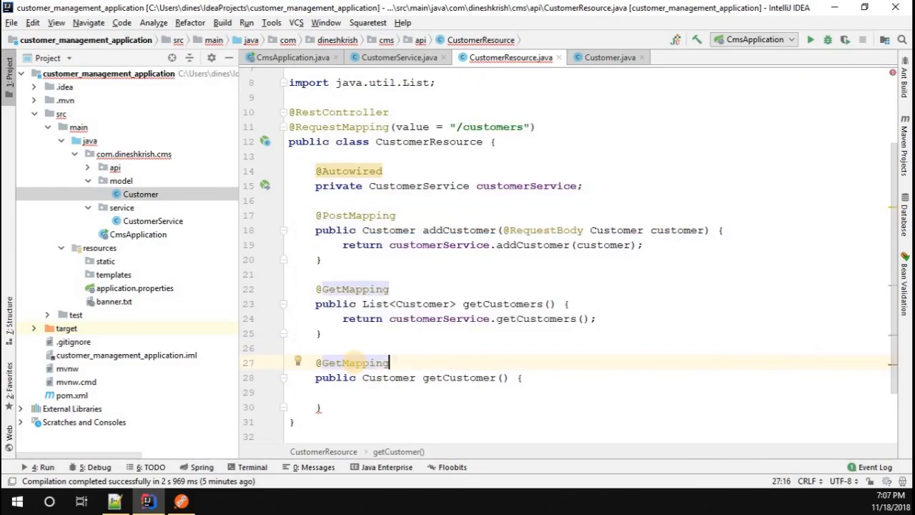
text((value =)
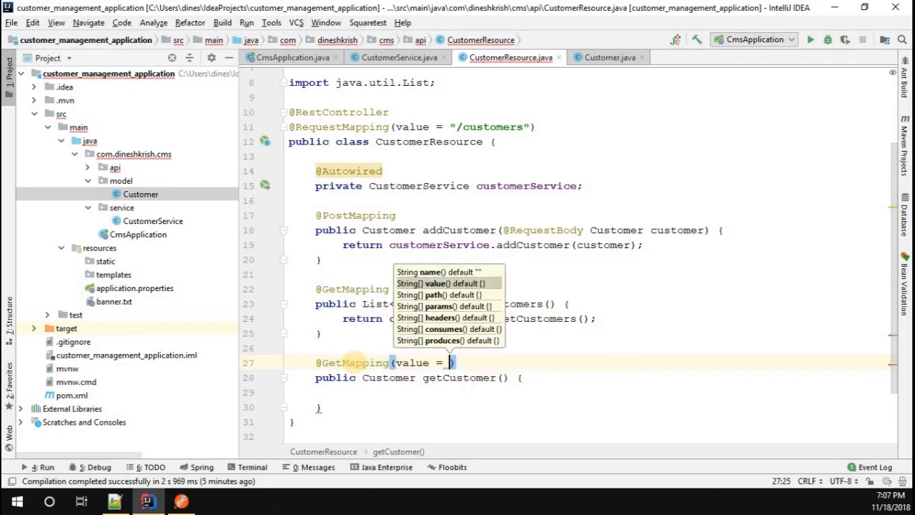
text("/)
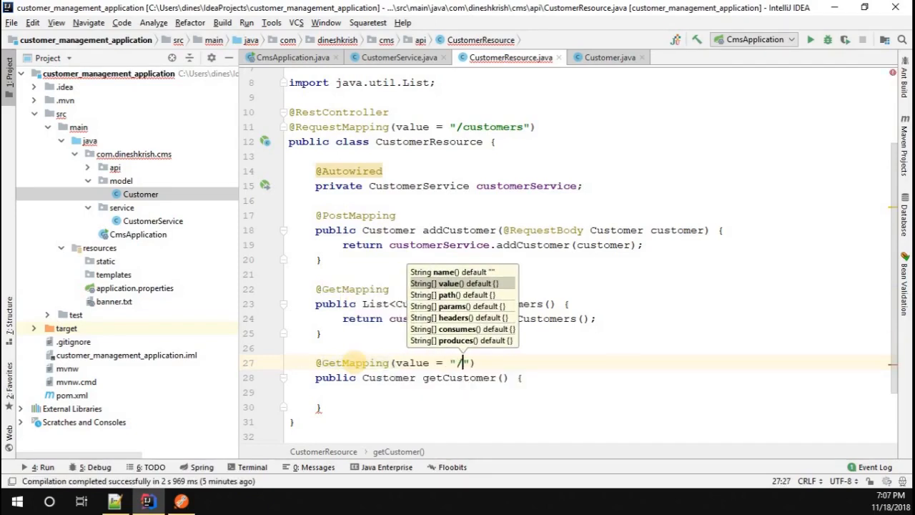
text({customer)
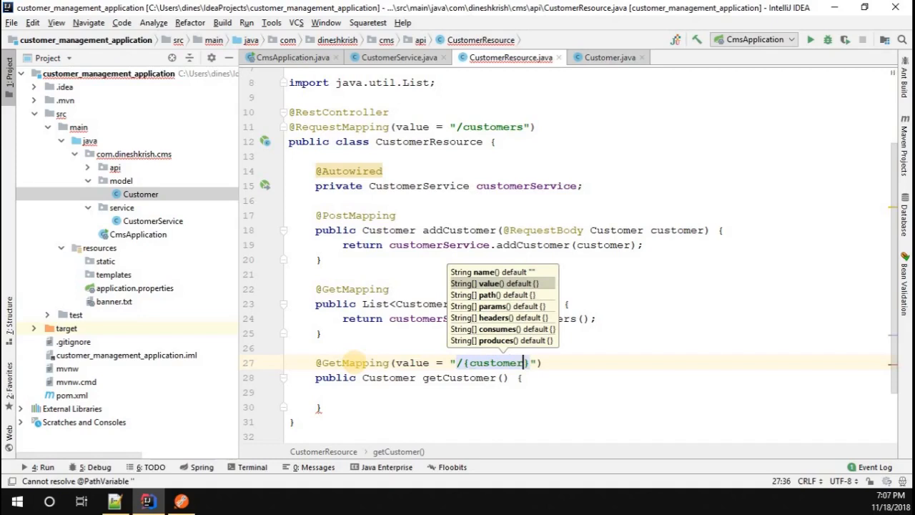
text(Id)
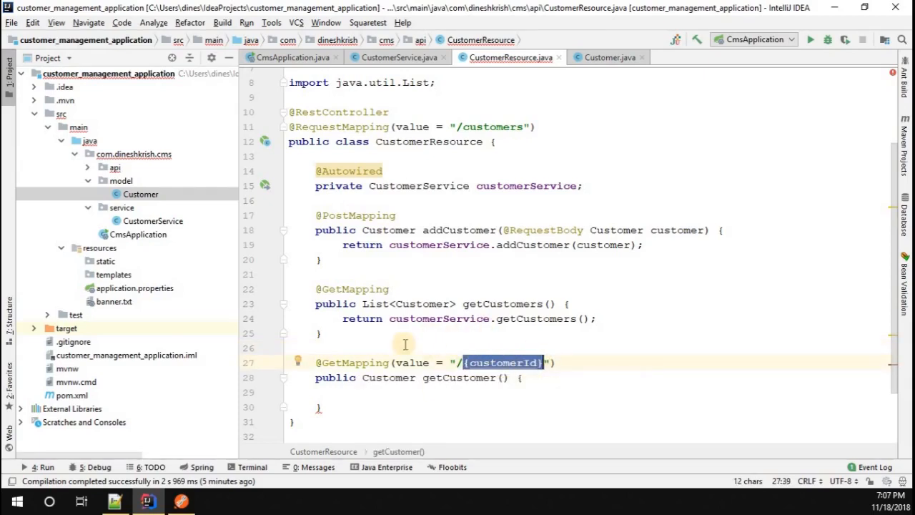
double_click(388, 377)
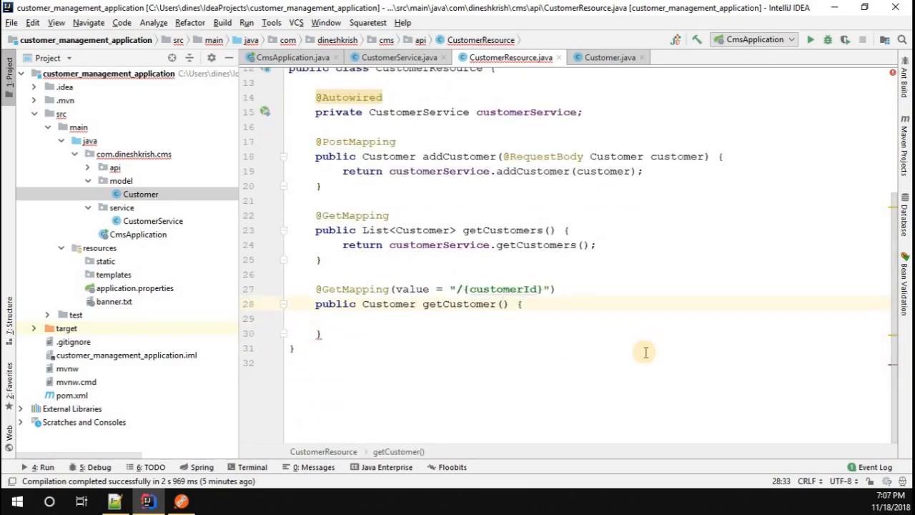
text(int customerId)
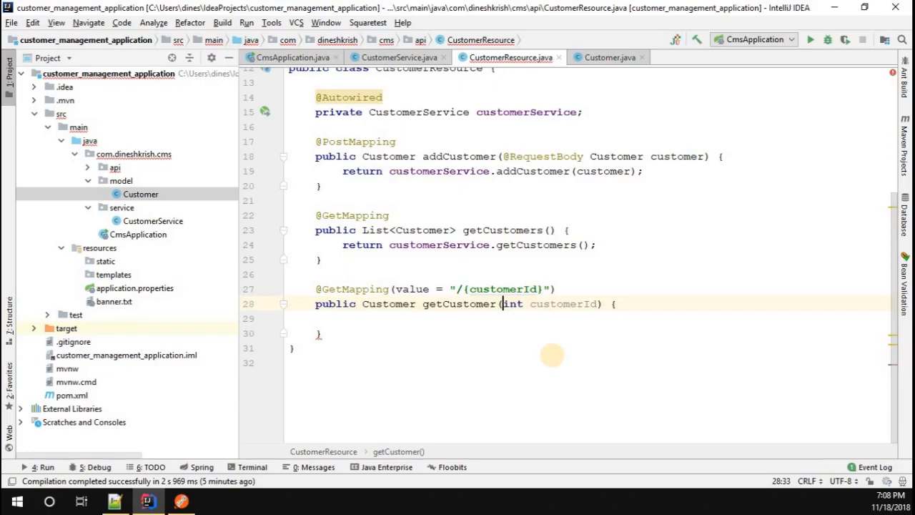
text(@PathVariable)
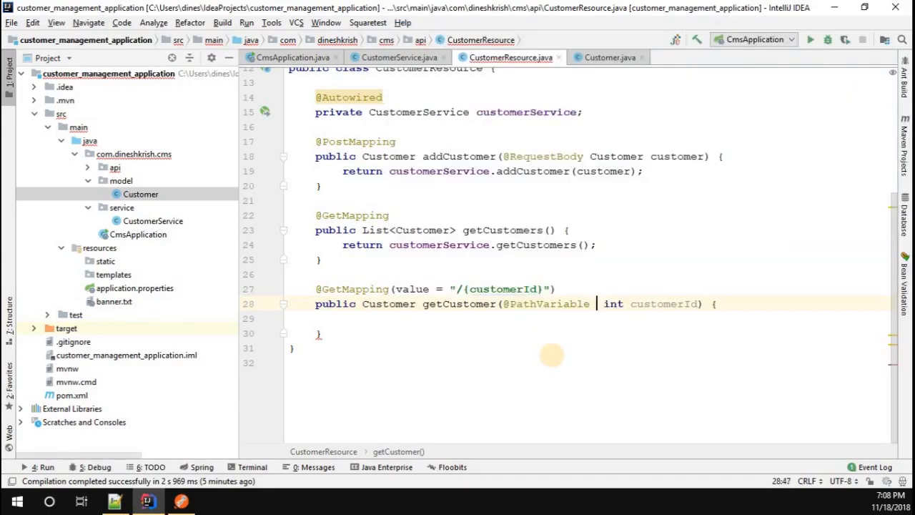
text(())
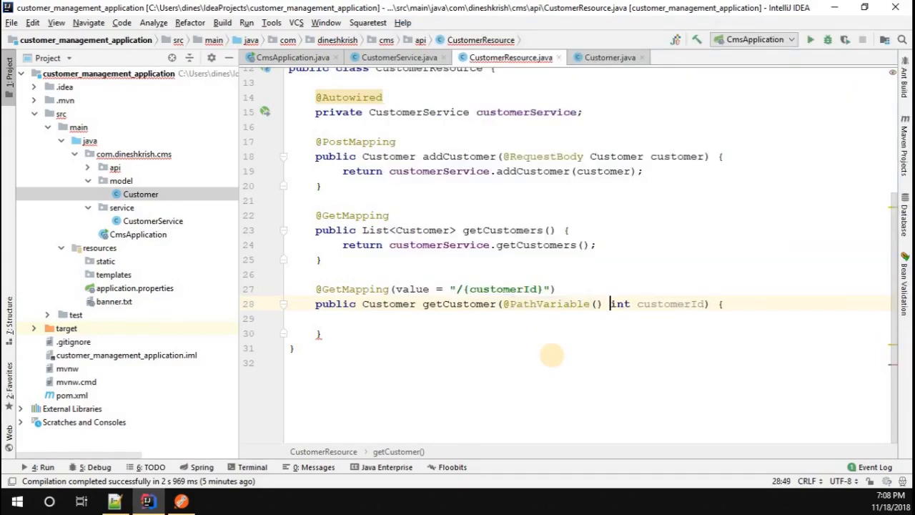
text("custo")
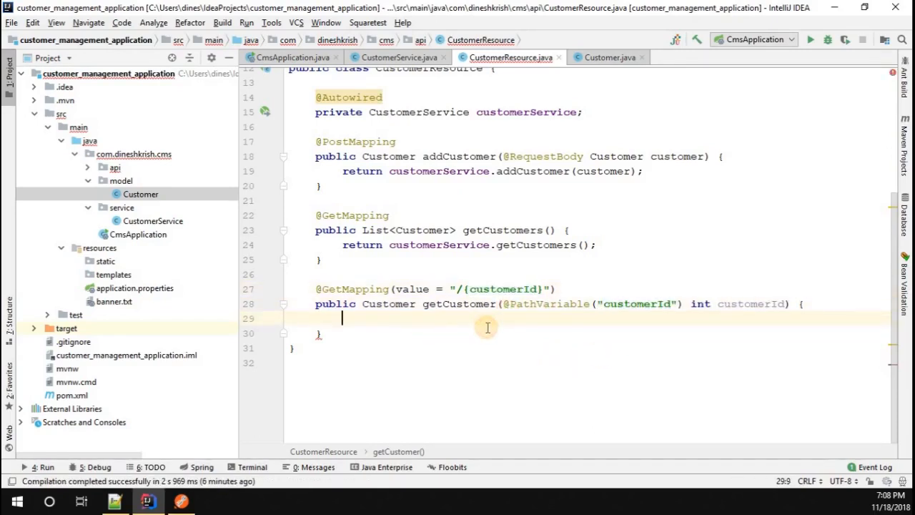
text(return)
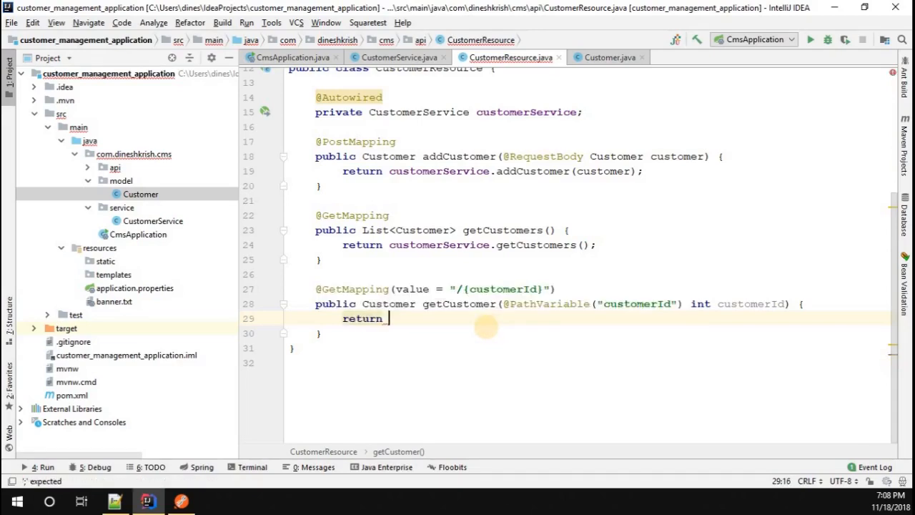
text(customerService.getCustomer(customerId)
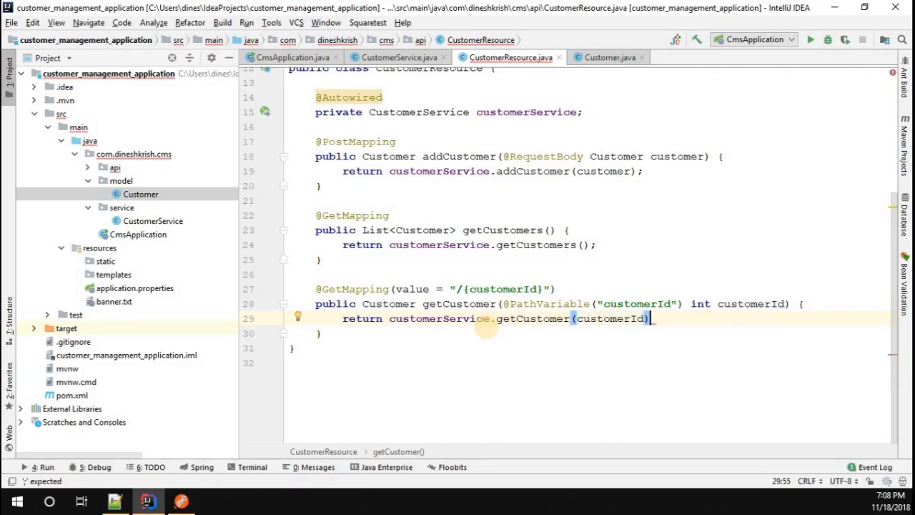
text(;)
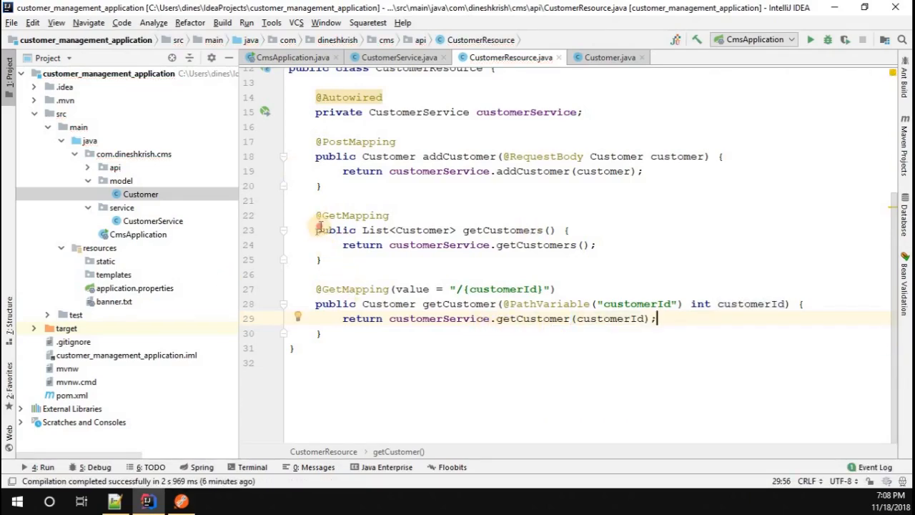
drag(316, 215, 322, 333)
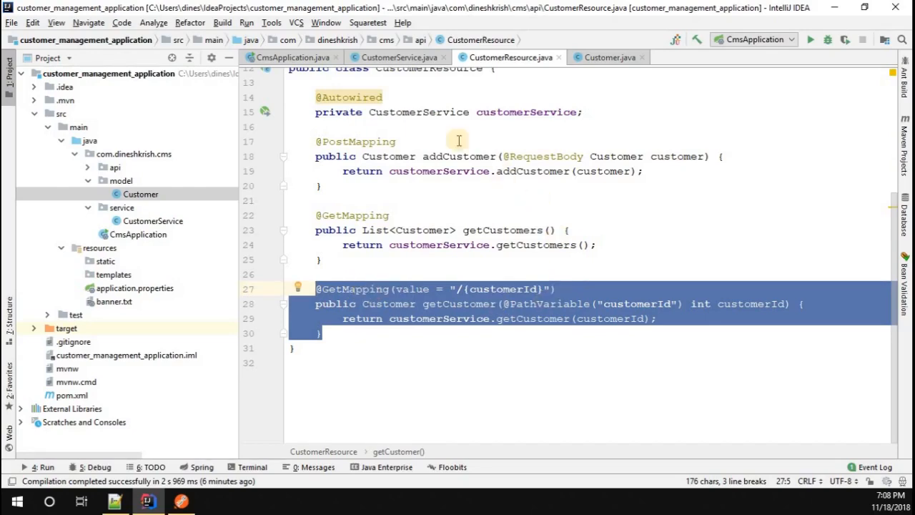
click(286, 57)
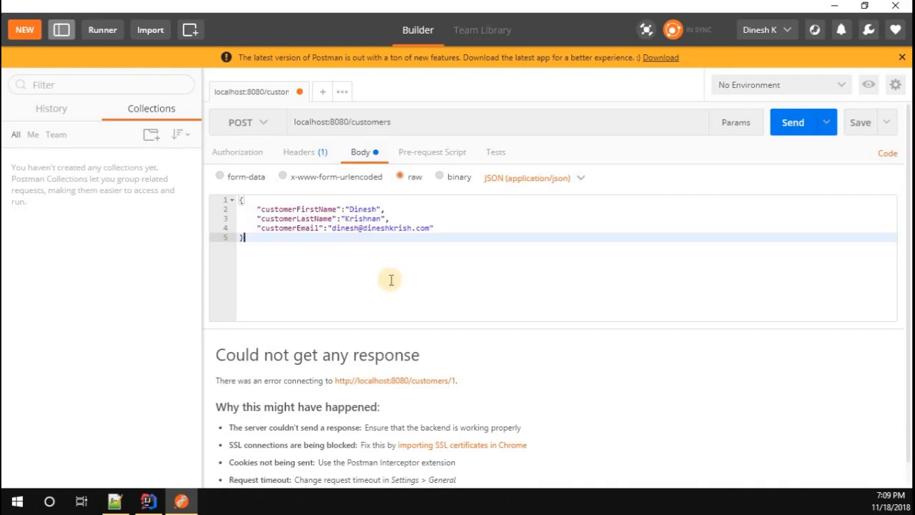
mouse_move(745, 195)
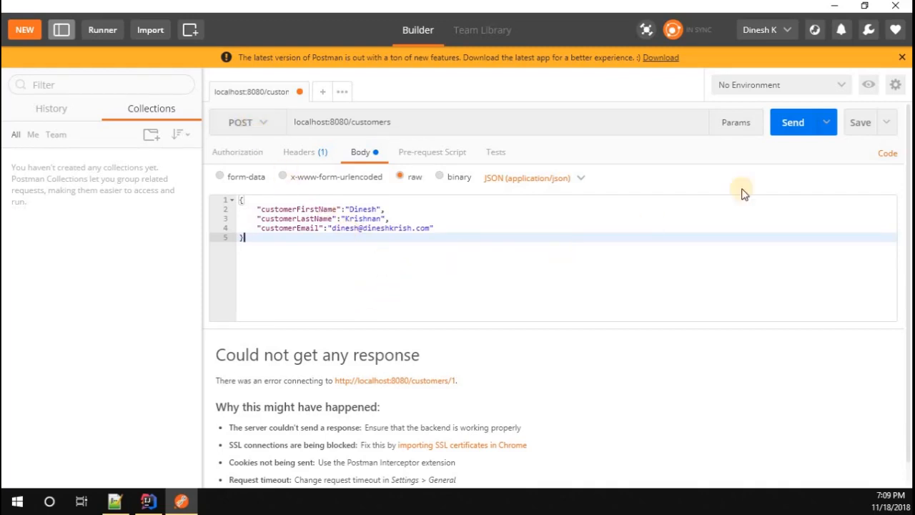
click(793, 122)
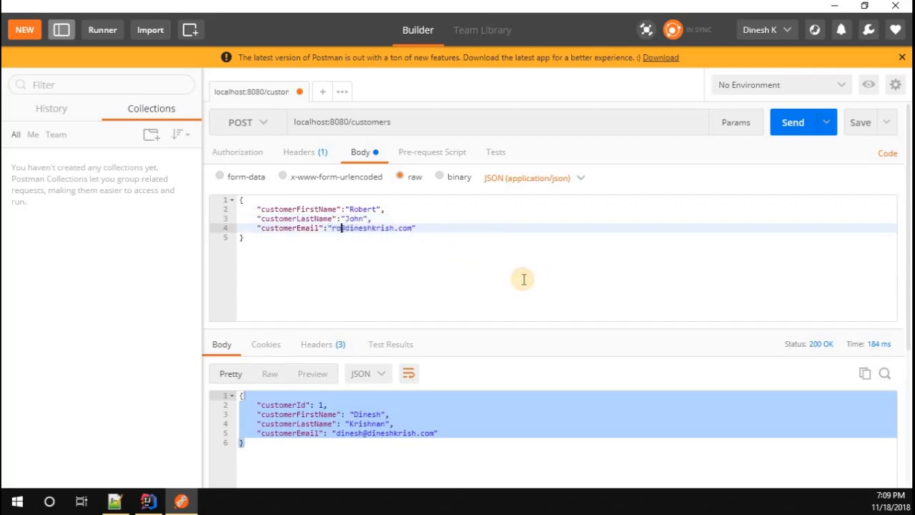
text(ert)
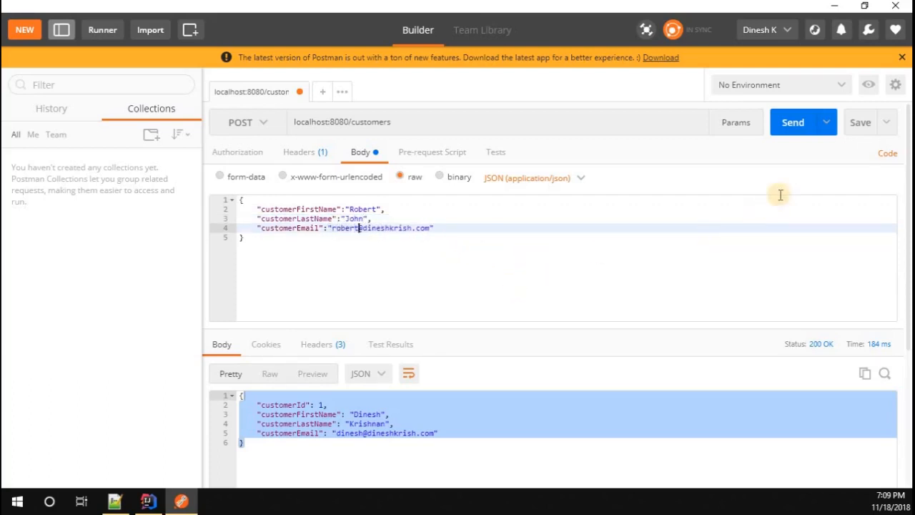
click(793, 122)
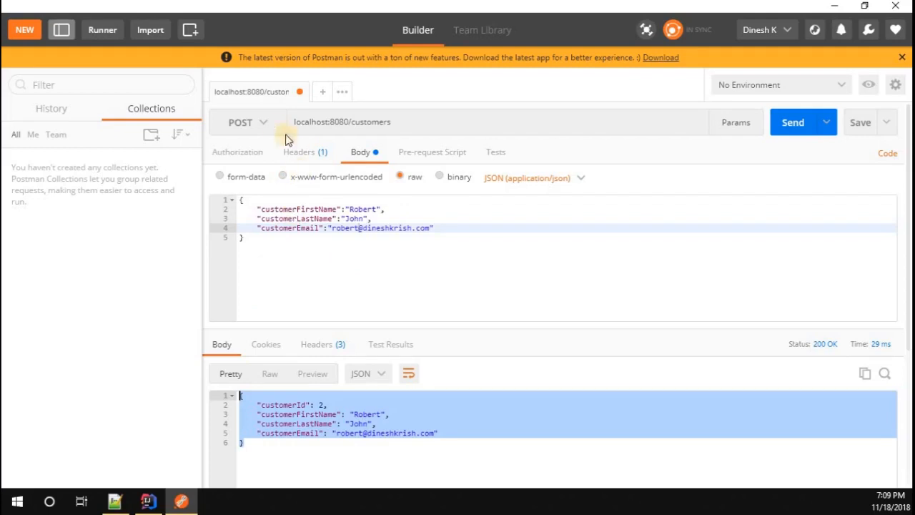
Step: Switch the request method to GET and send it to localhost:8080/customers
click(247, 122)
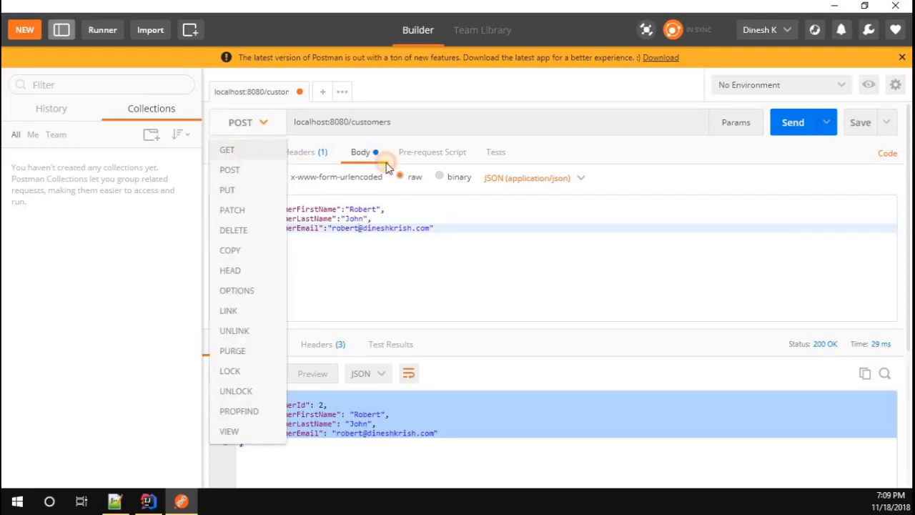
click(227, 149)
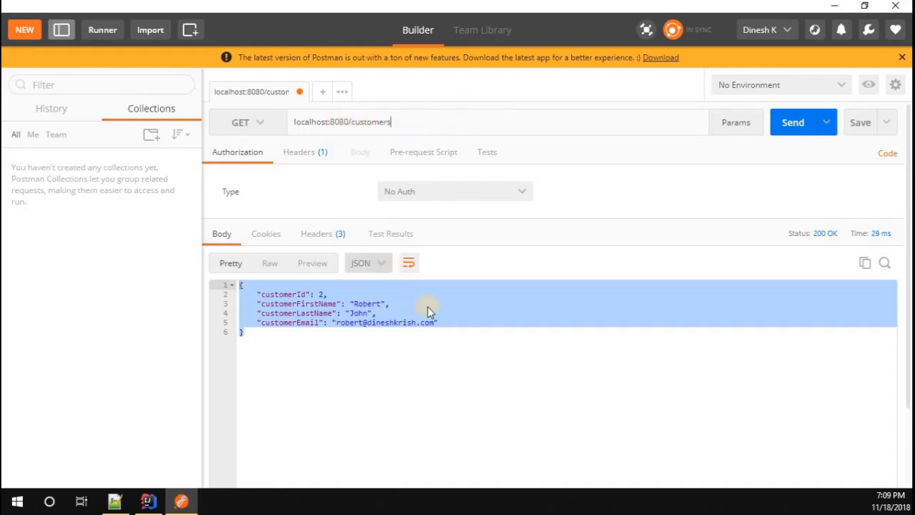
click(793, 122)
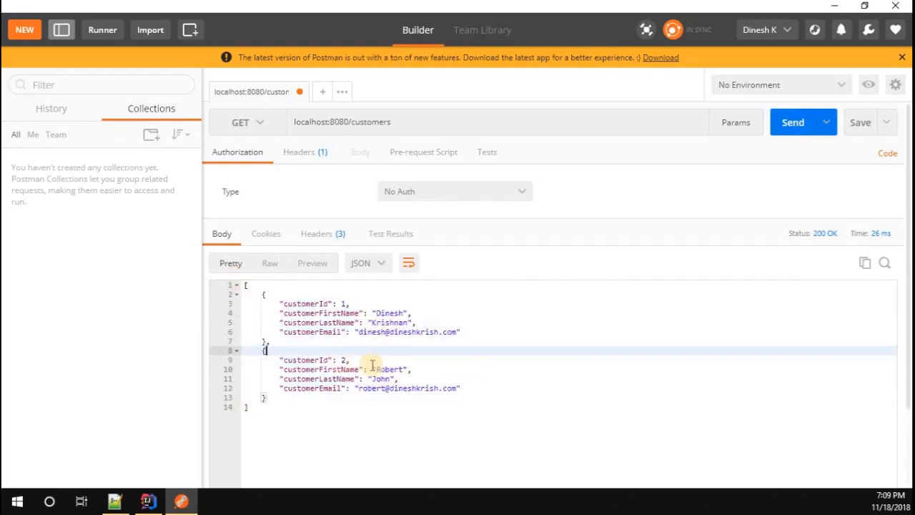
mouse_move(409, 326)
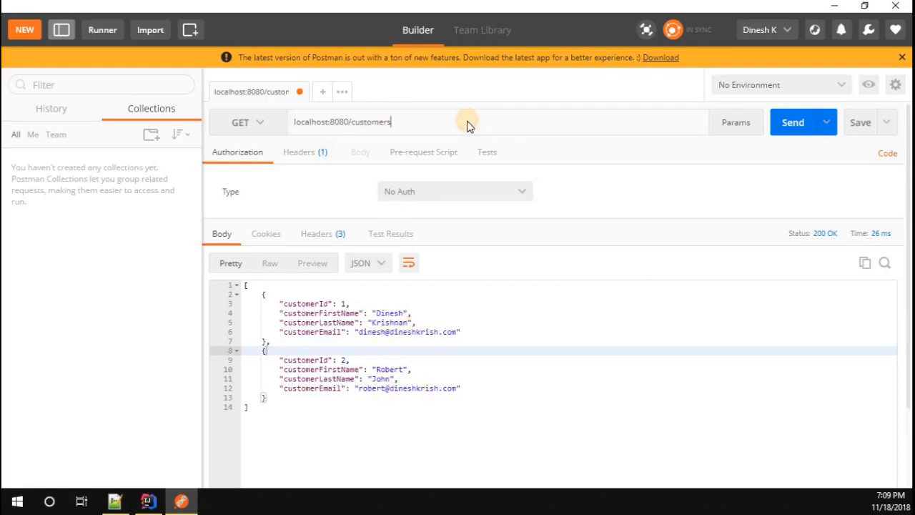
text(/2)
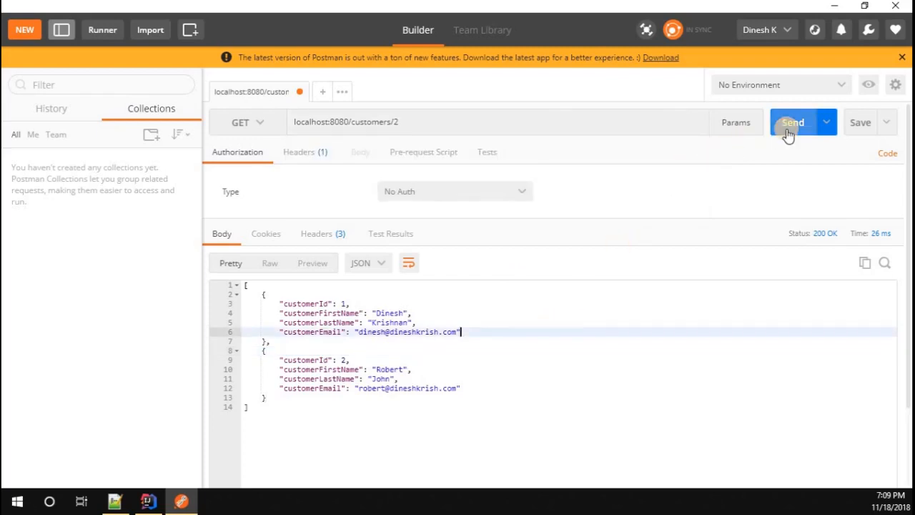
click(793, 122)
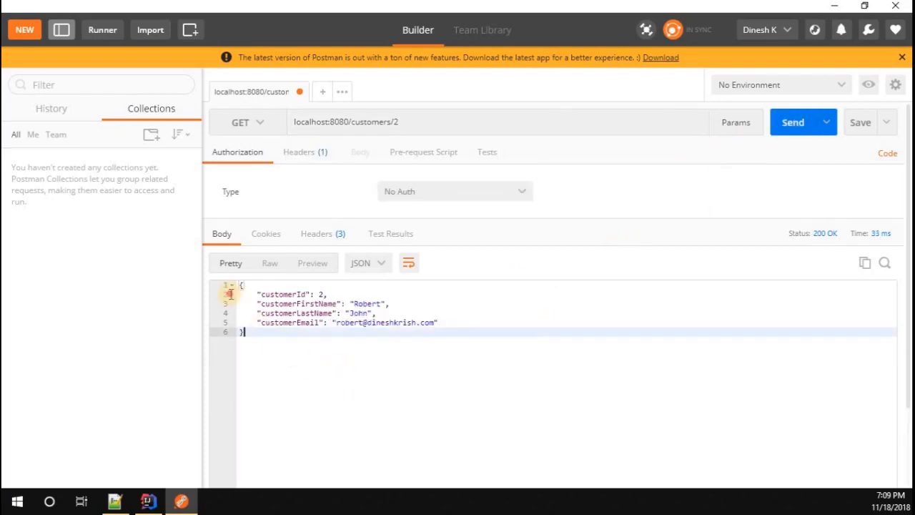
key(ctrl+a)
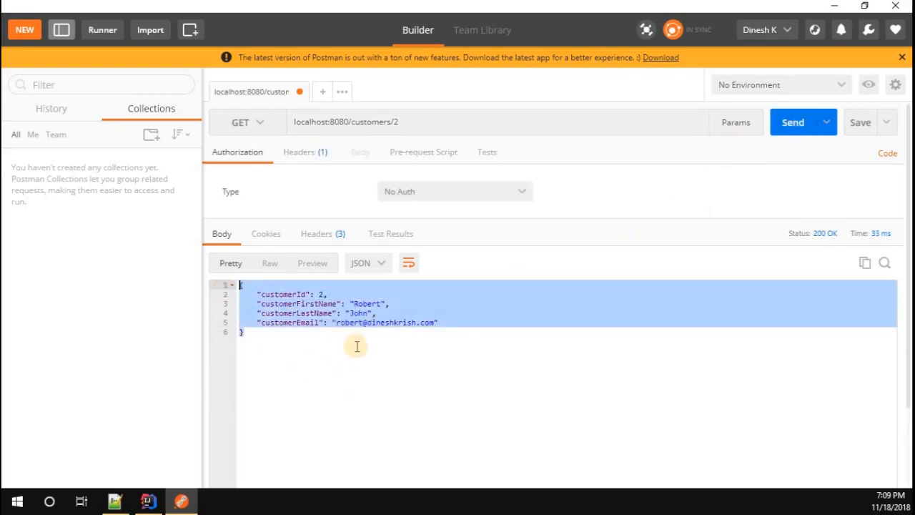